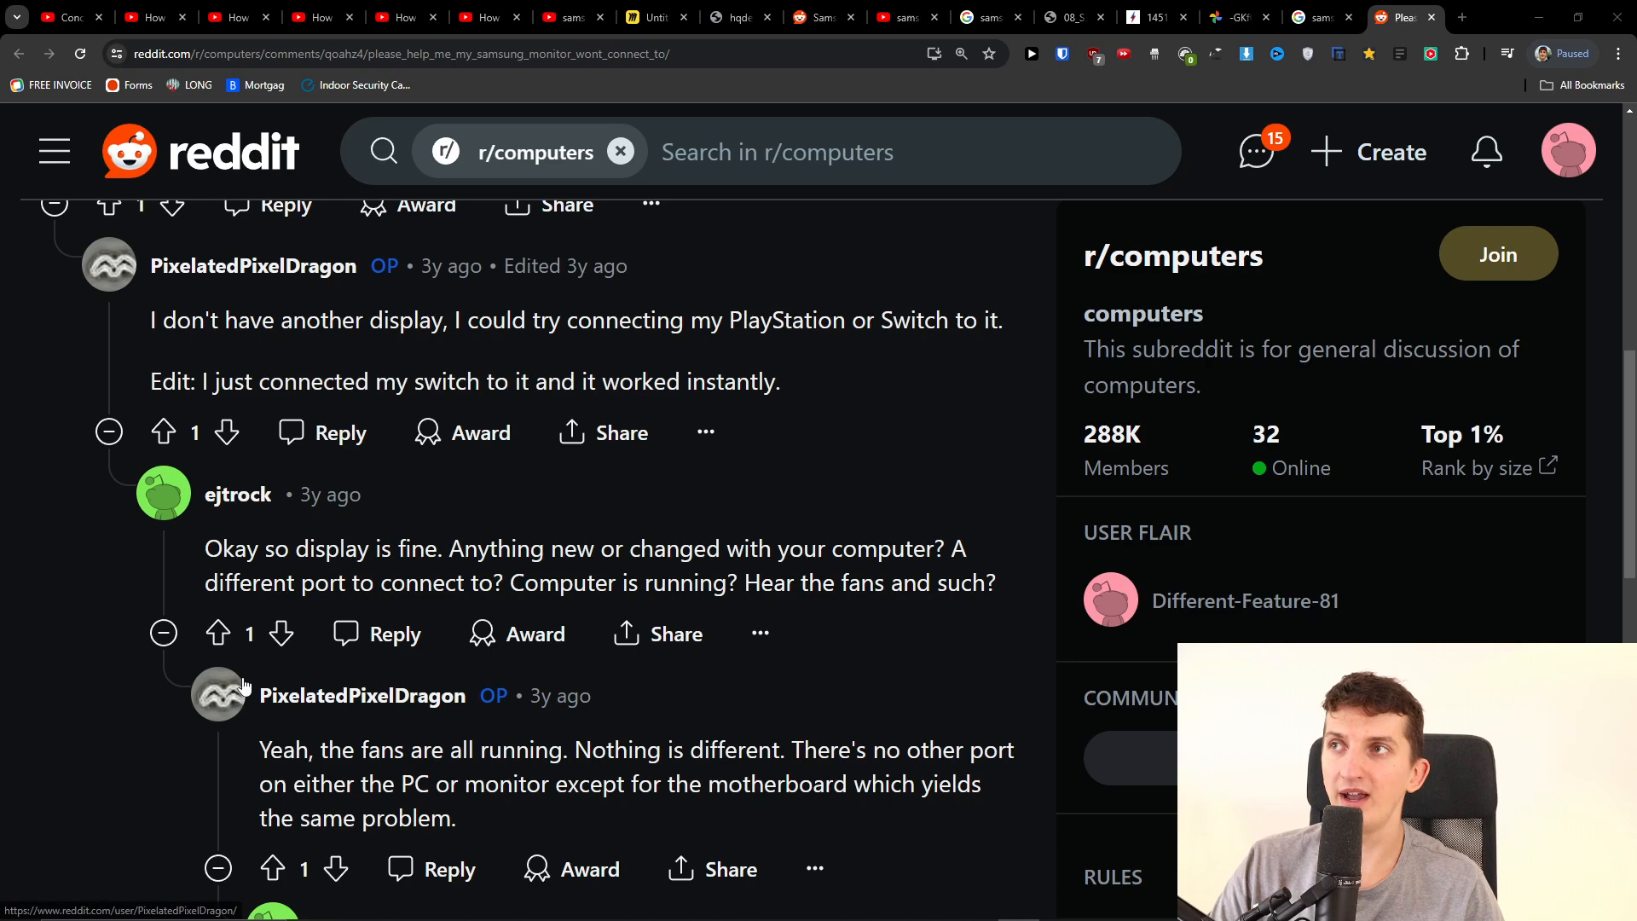
Step: Scroll to the OP's edit and highlight the 'motherboard instead of graphics card' reply, then clear the highlight
scroll(down, 3)
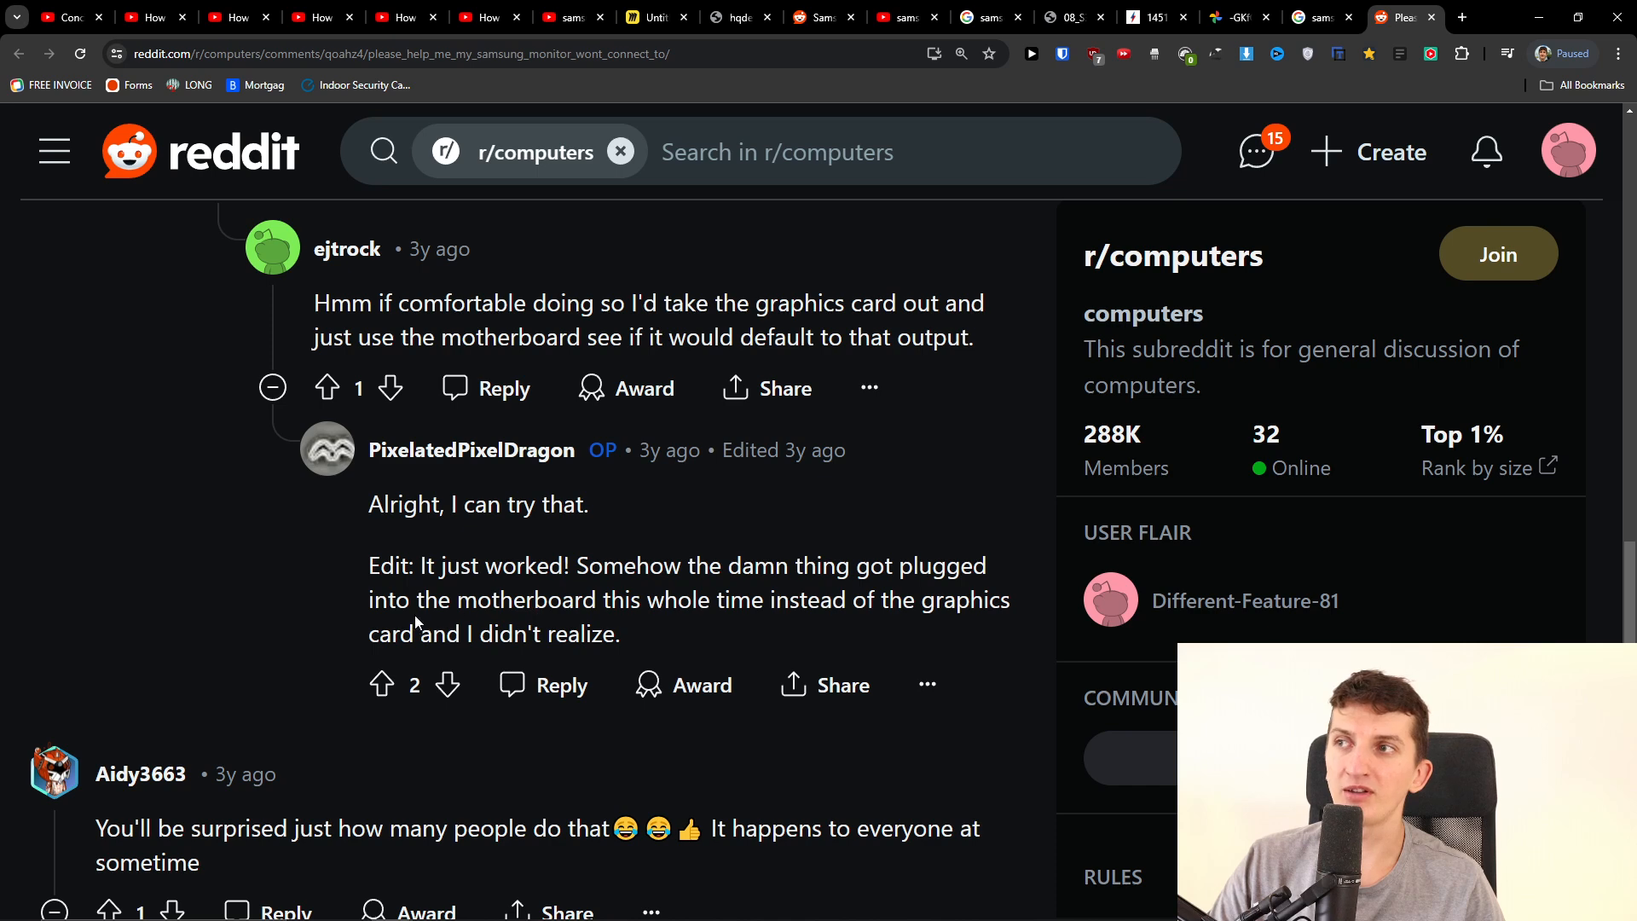
drag(417, 599, 619, 633)
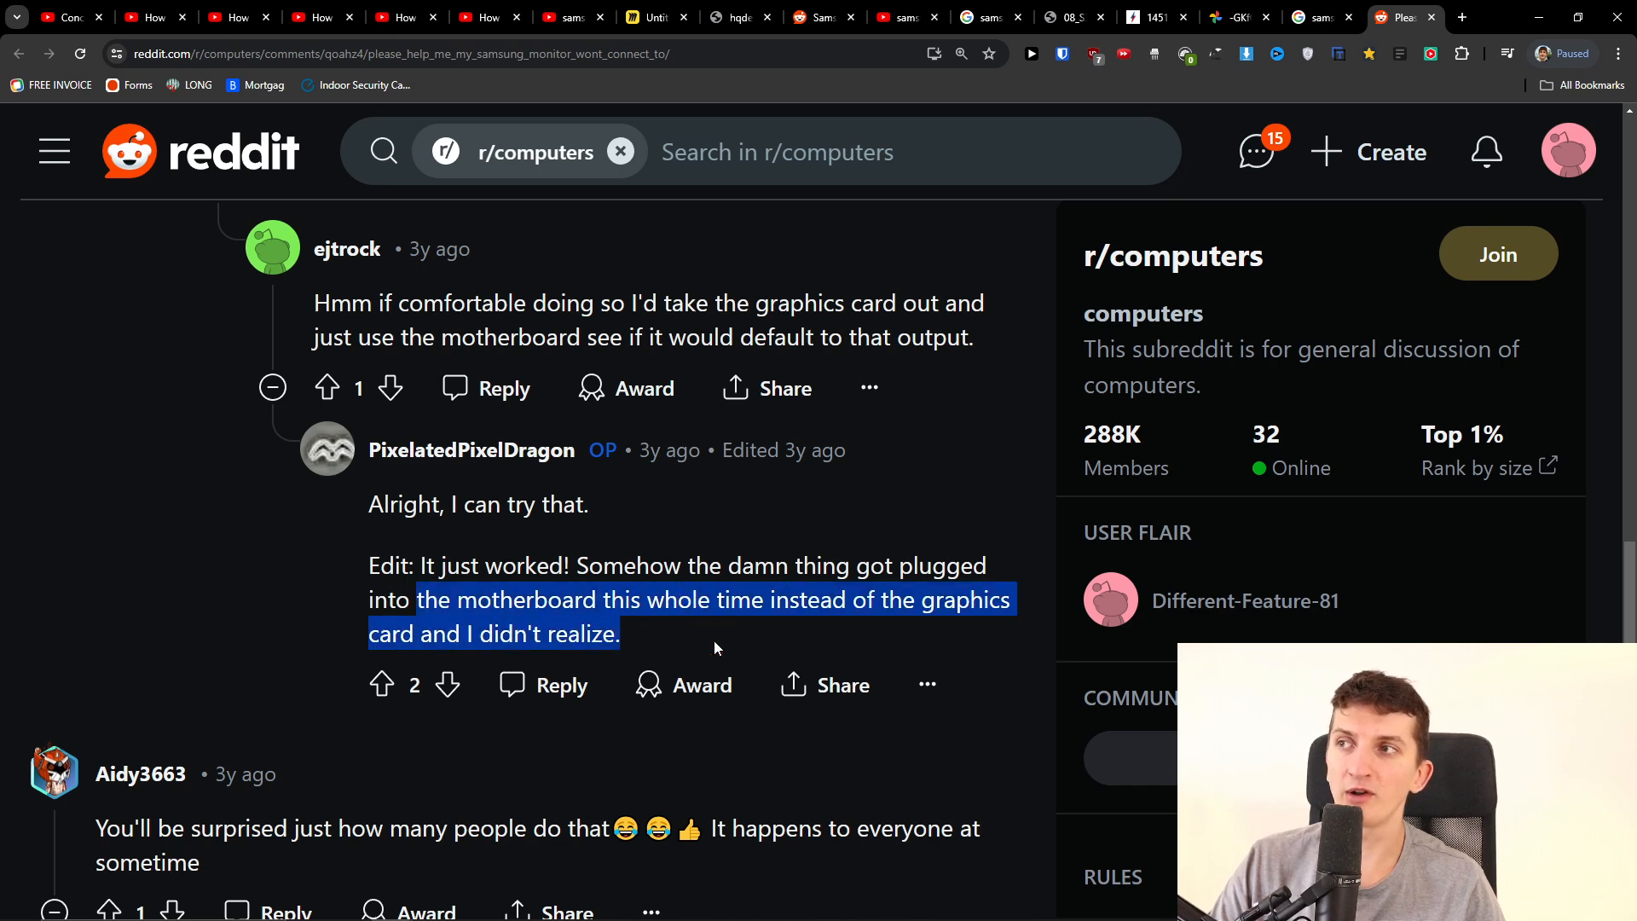
click(362, 561)
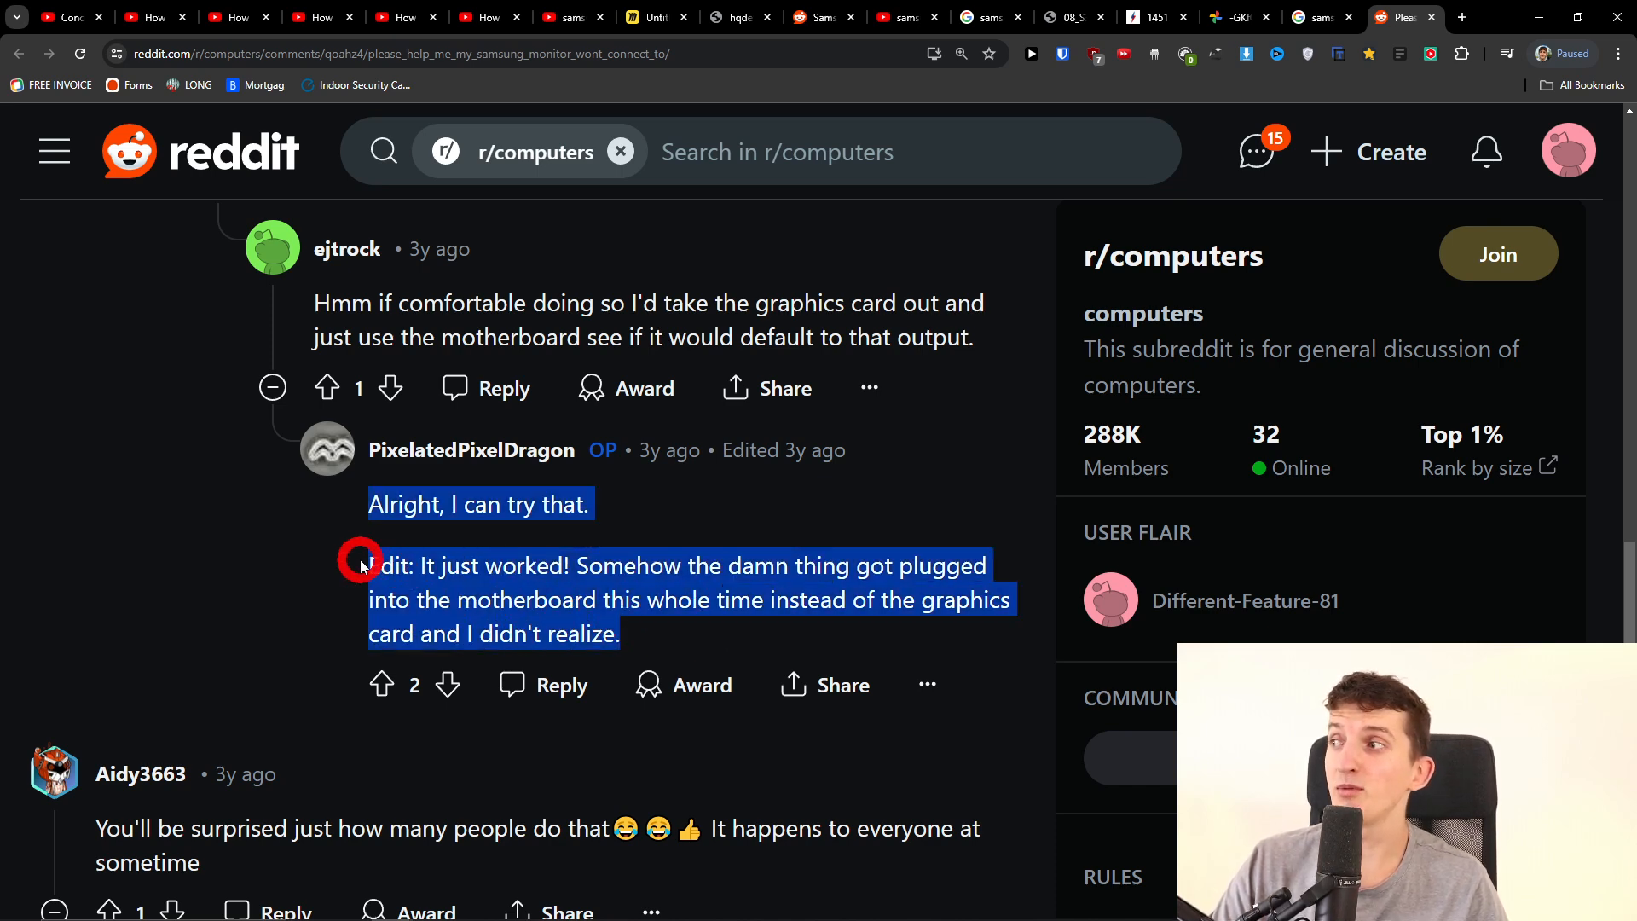
click(360, 565)
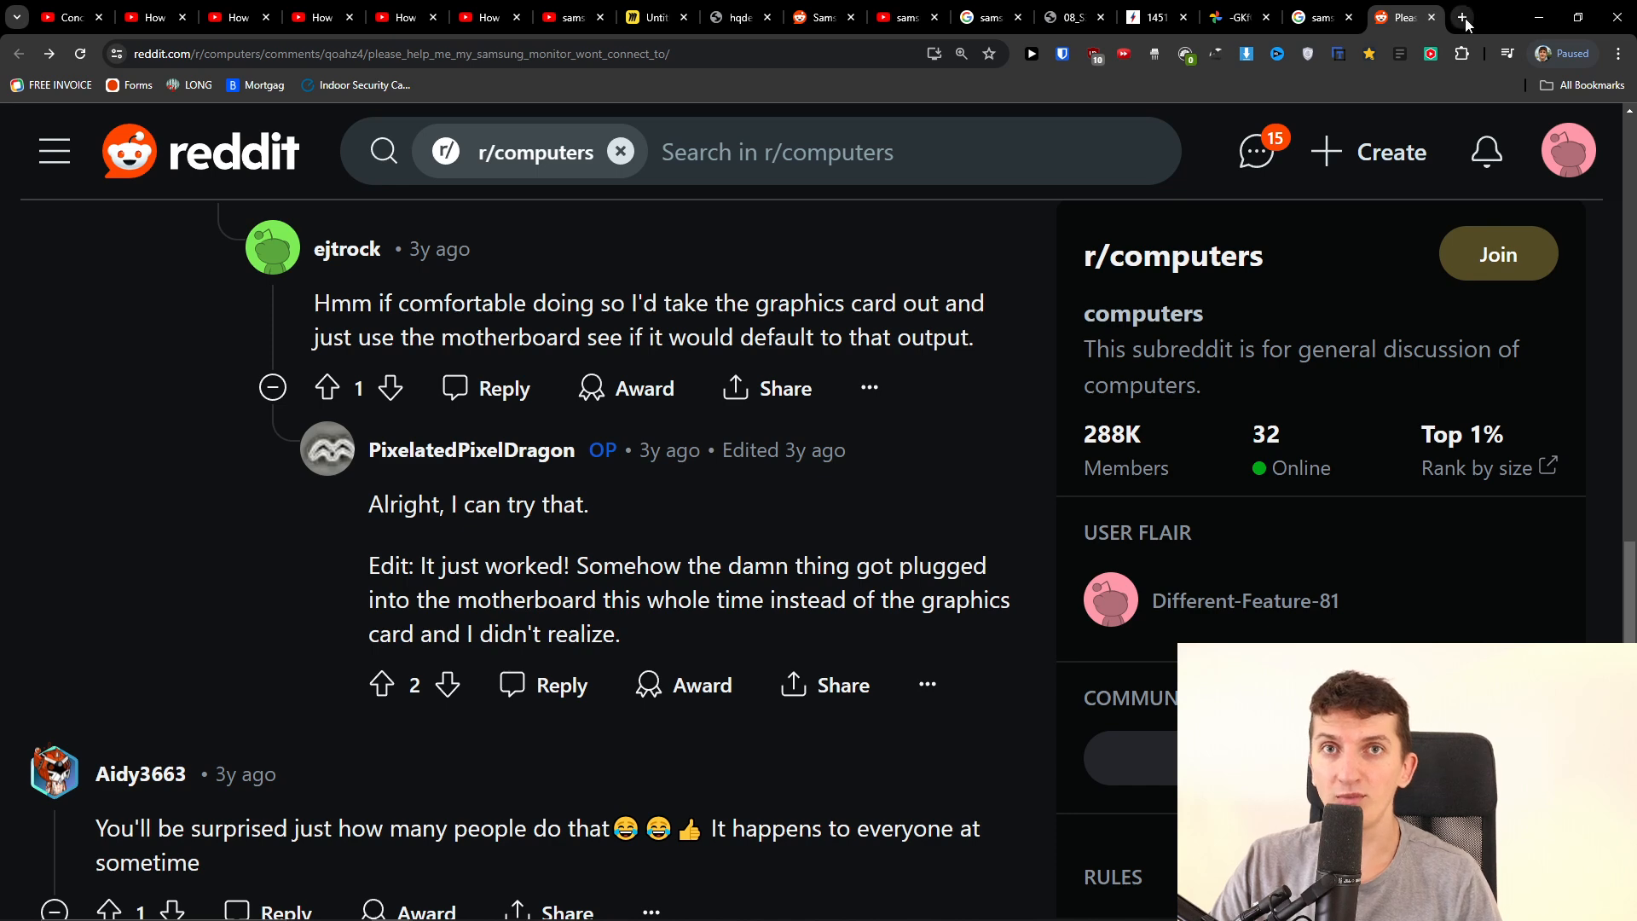
Step: Search Google for 'pc from back' in a new tab and show image results
click(1461, 18)
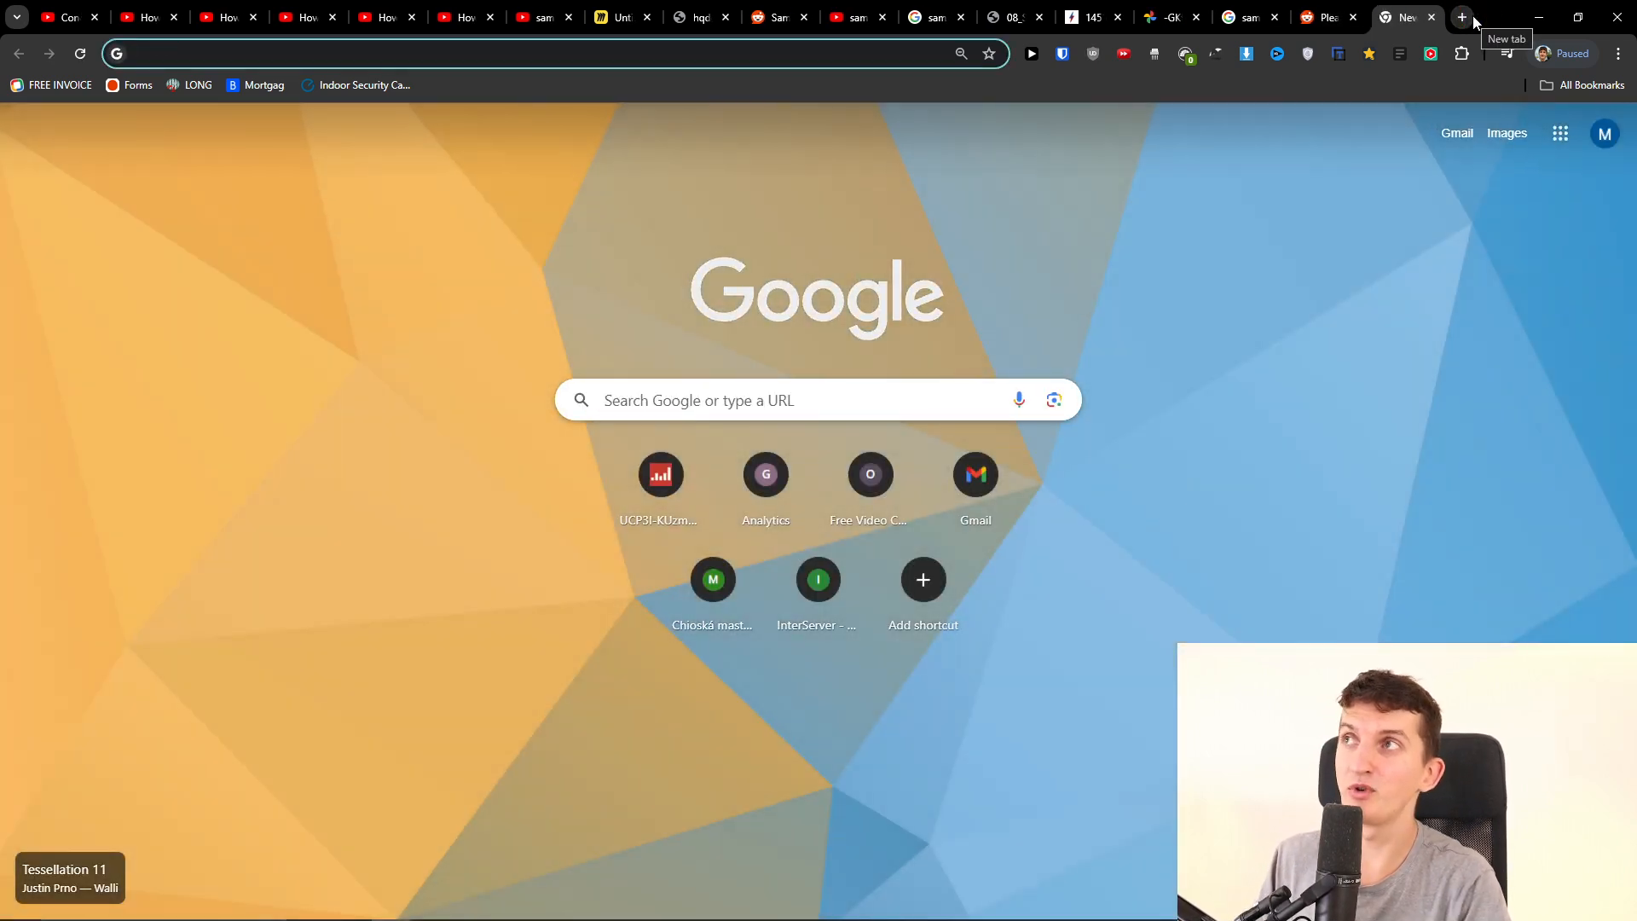
text(pc)
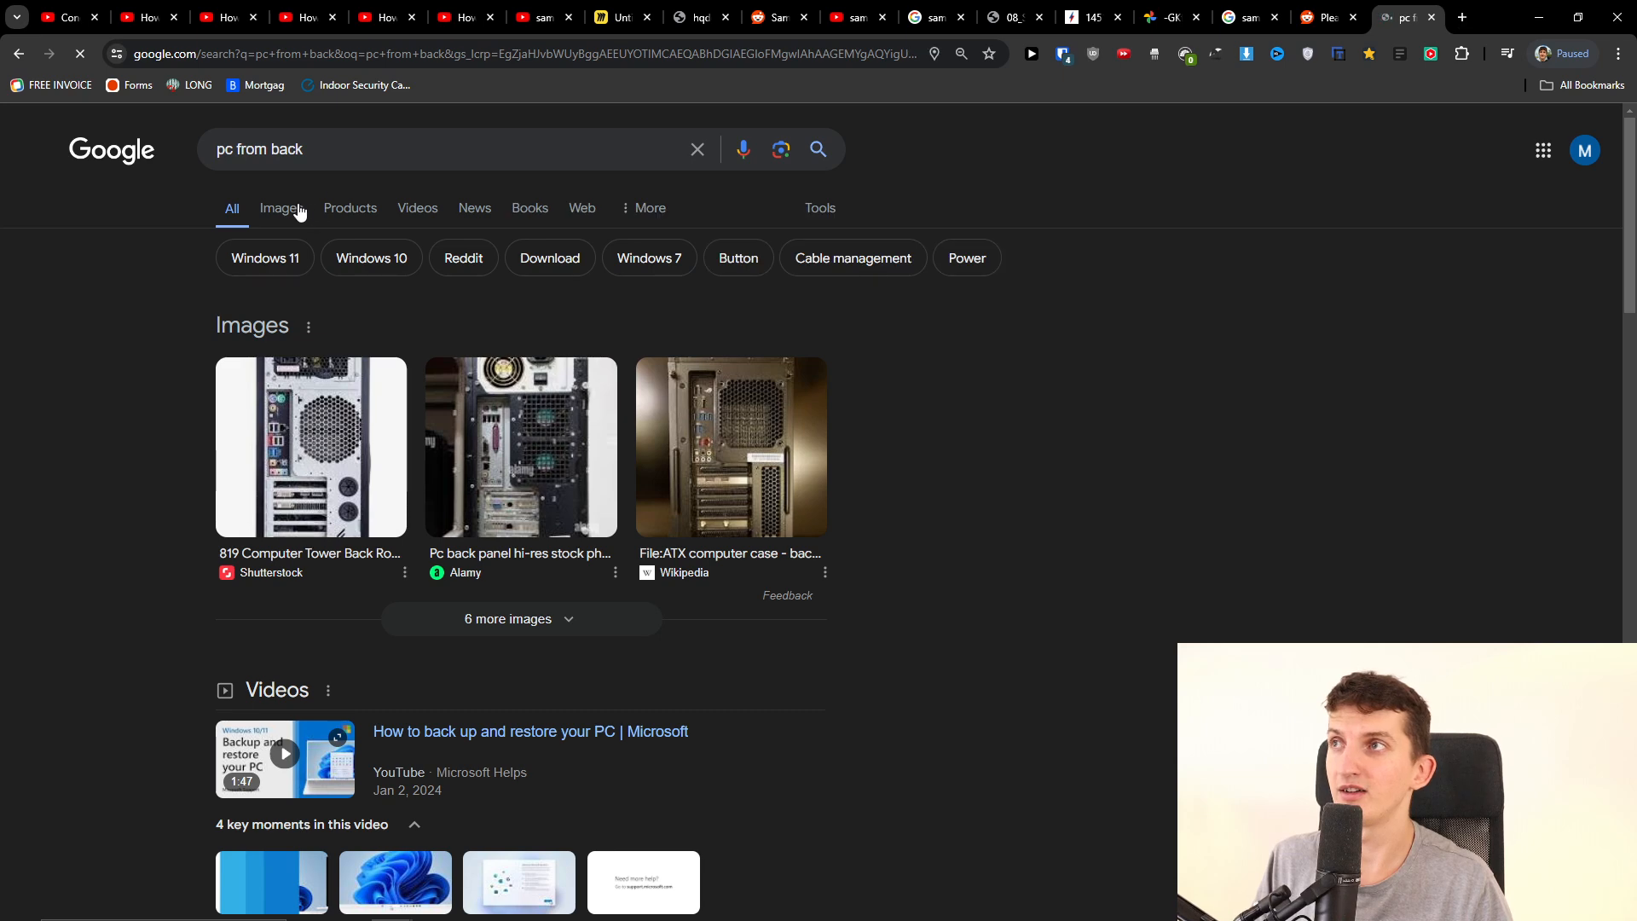
click(279, 208)
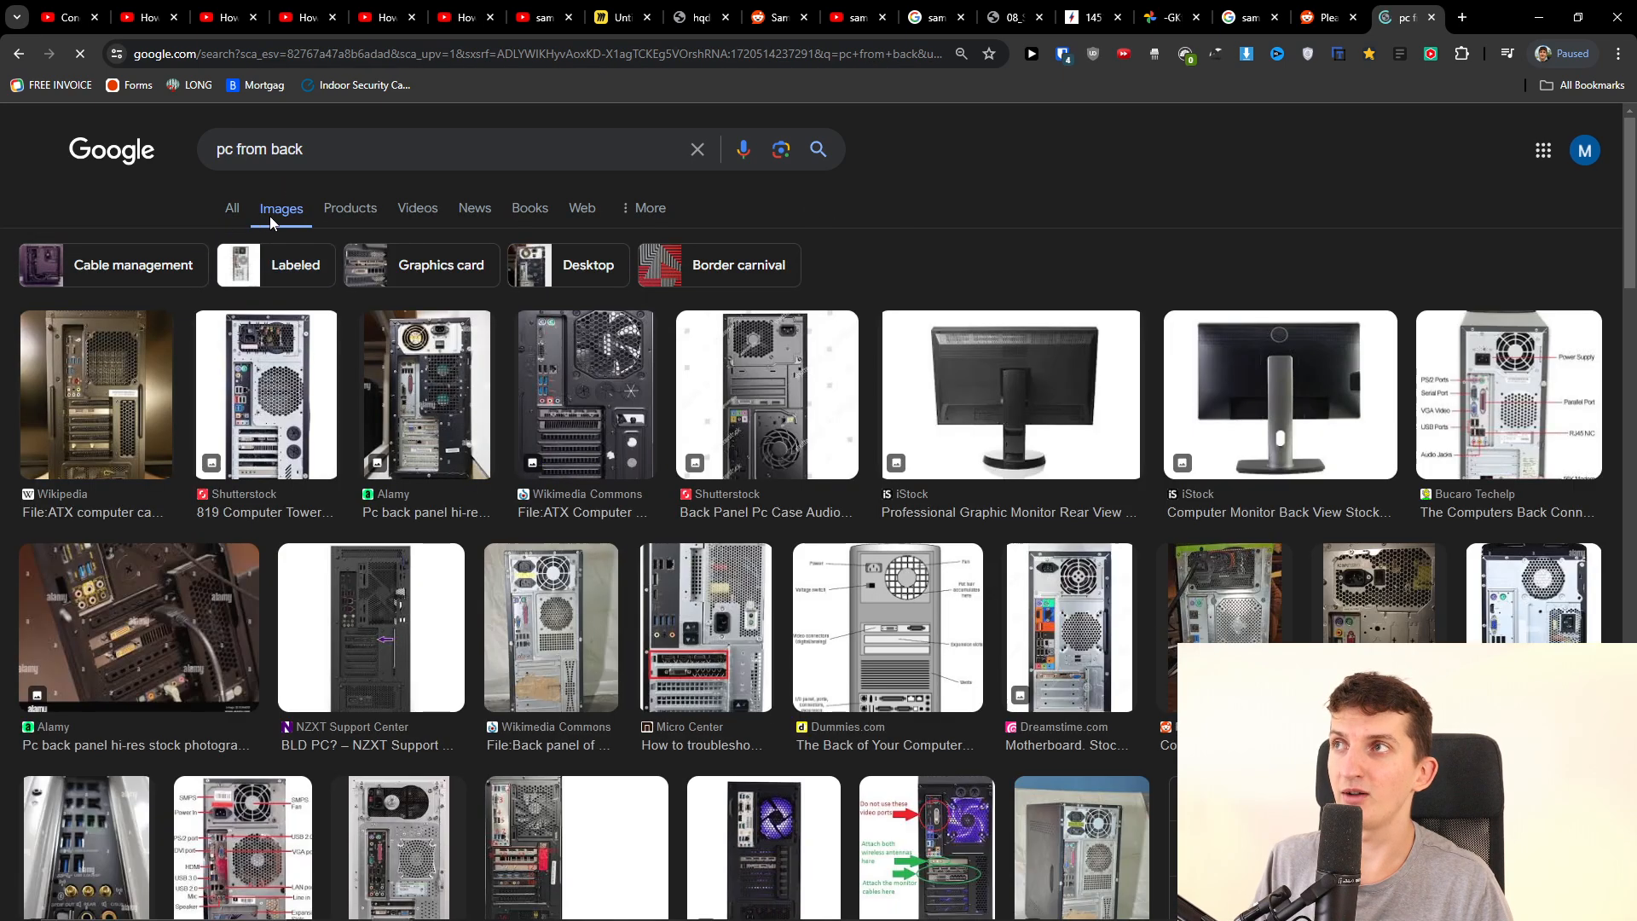
Step: Preview the ATX case back photo, then the Shutterstock Computer Tower back-panel photo
click(550, 394)
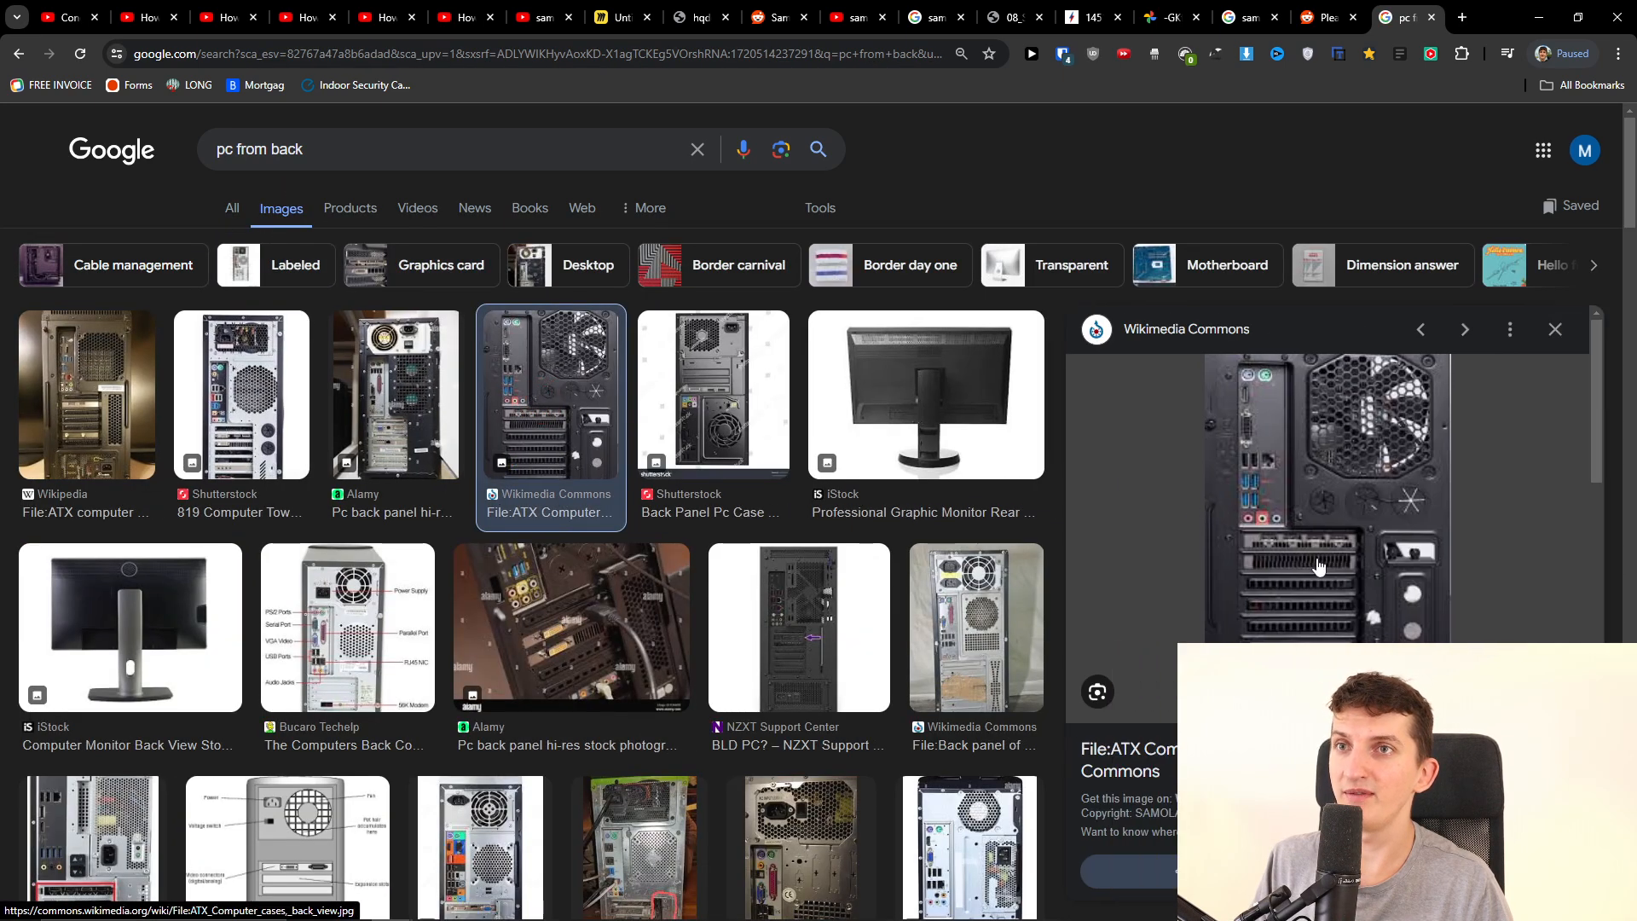
click(713, 394)
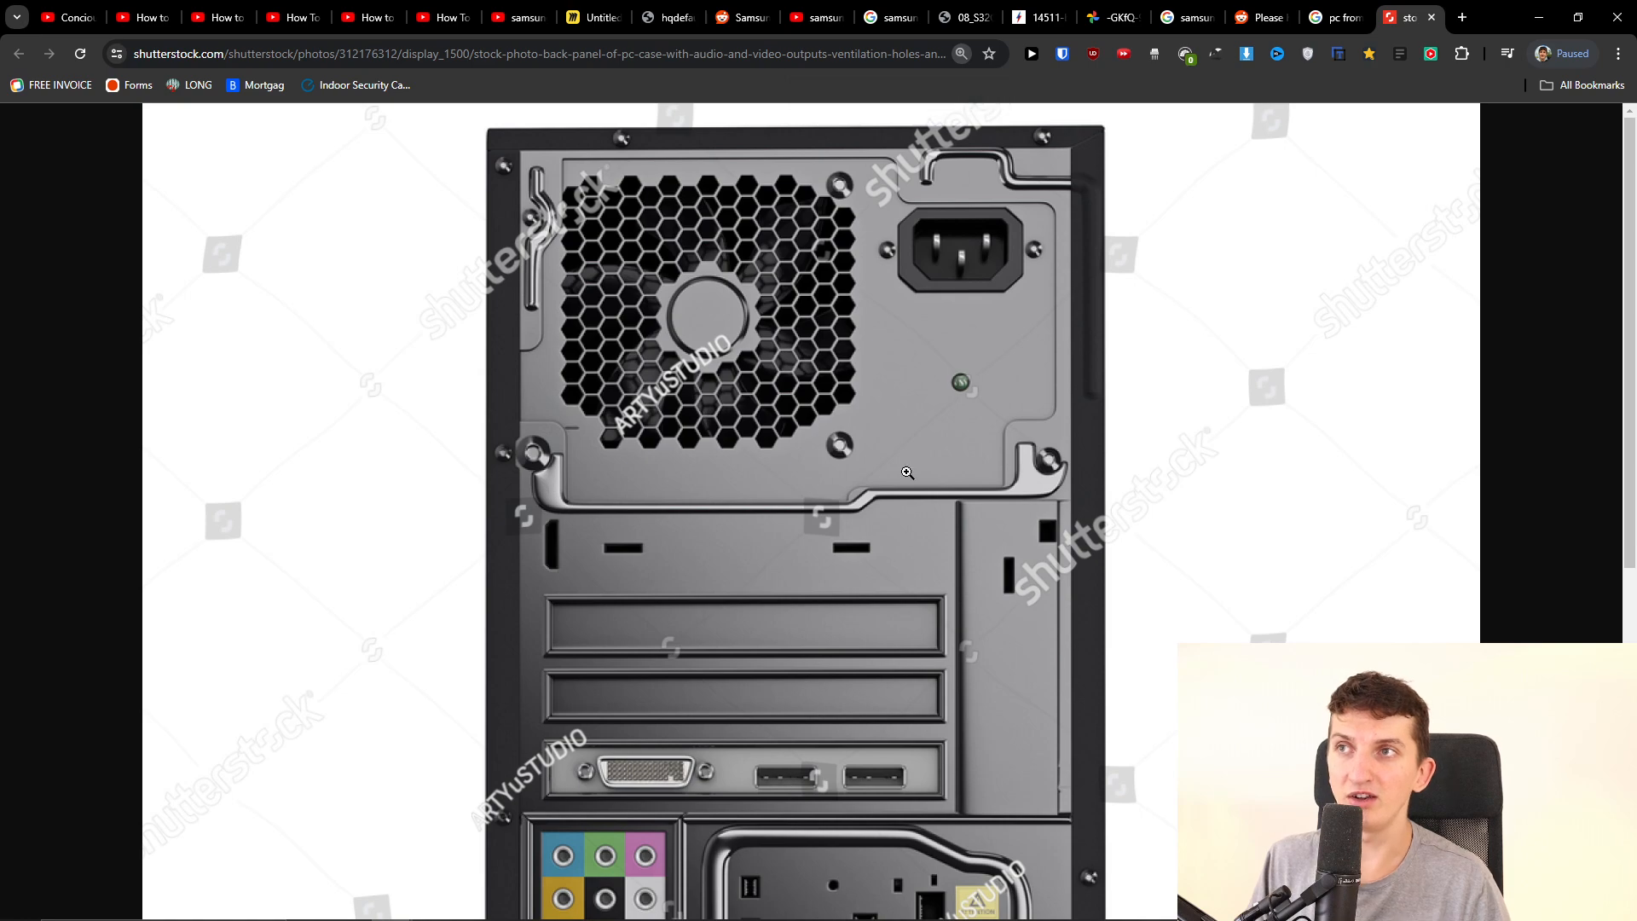
scroll(down, 3)
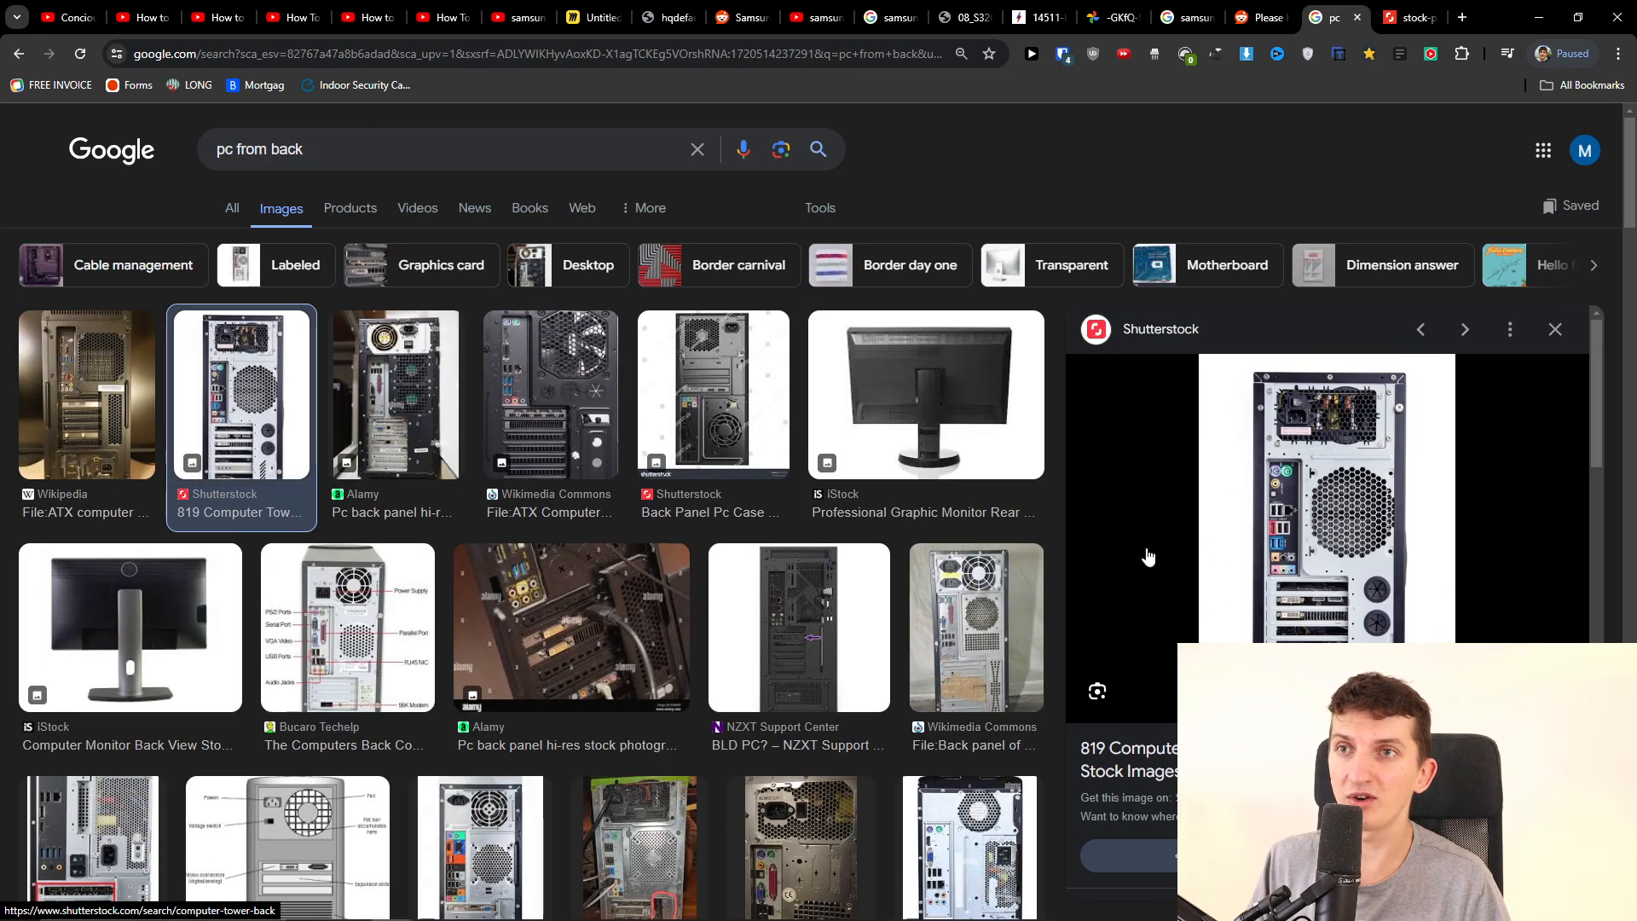
Step: View the Shutterstock full-tower ATX rear photo full size, scrolled to the motherboard and graphics card ports
click(1325, 501)
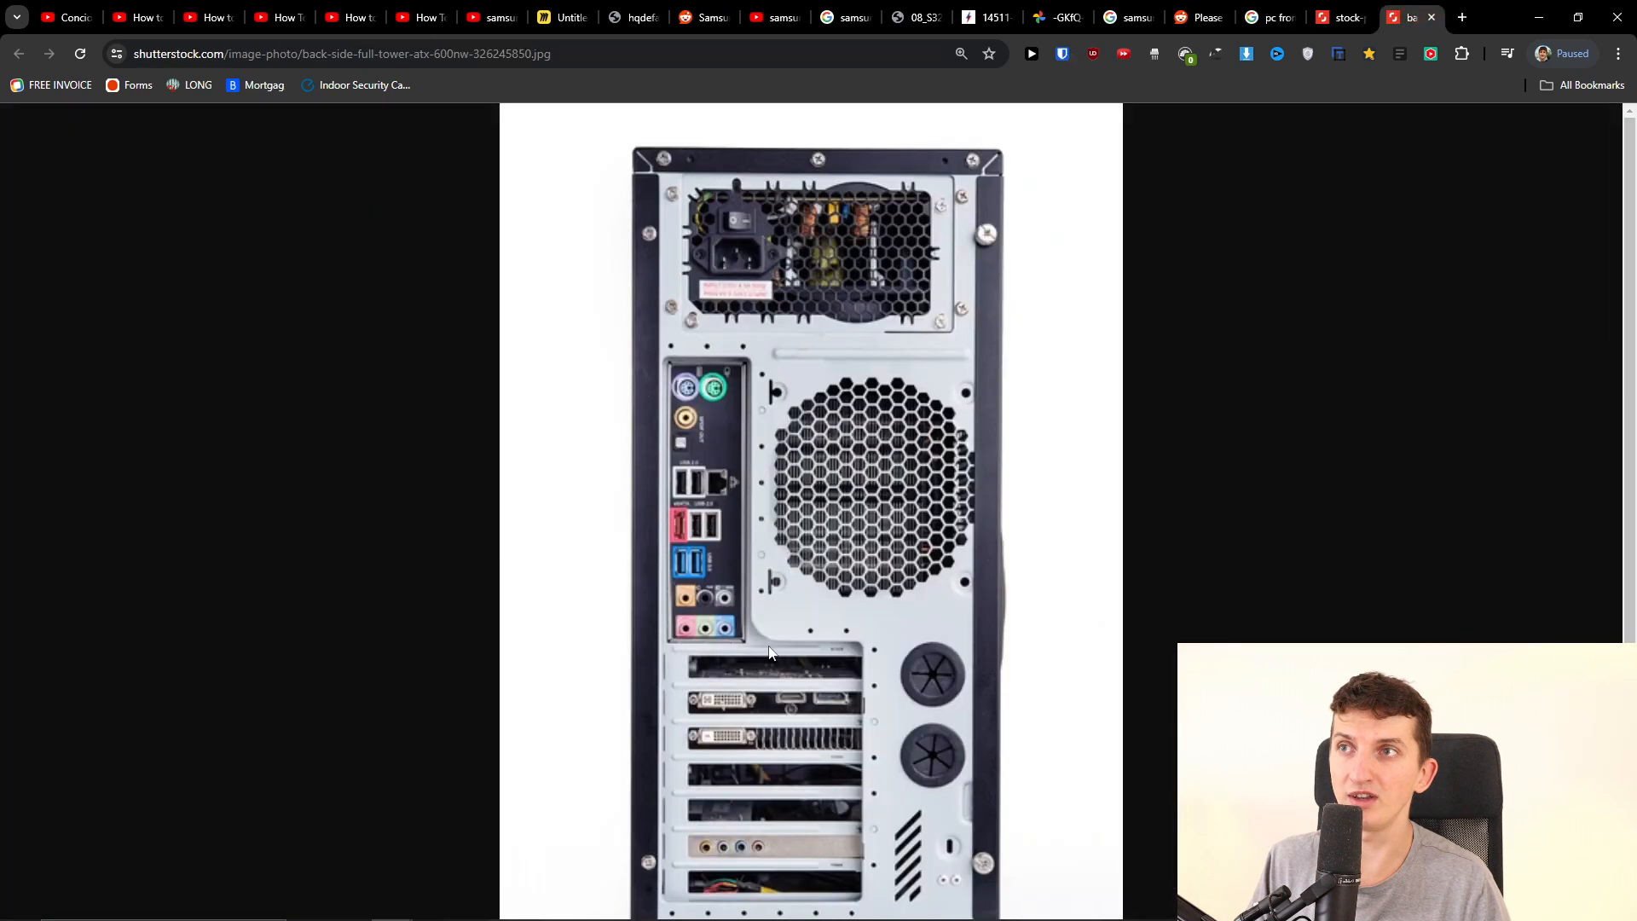
scroll(down, 3)
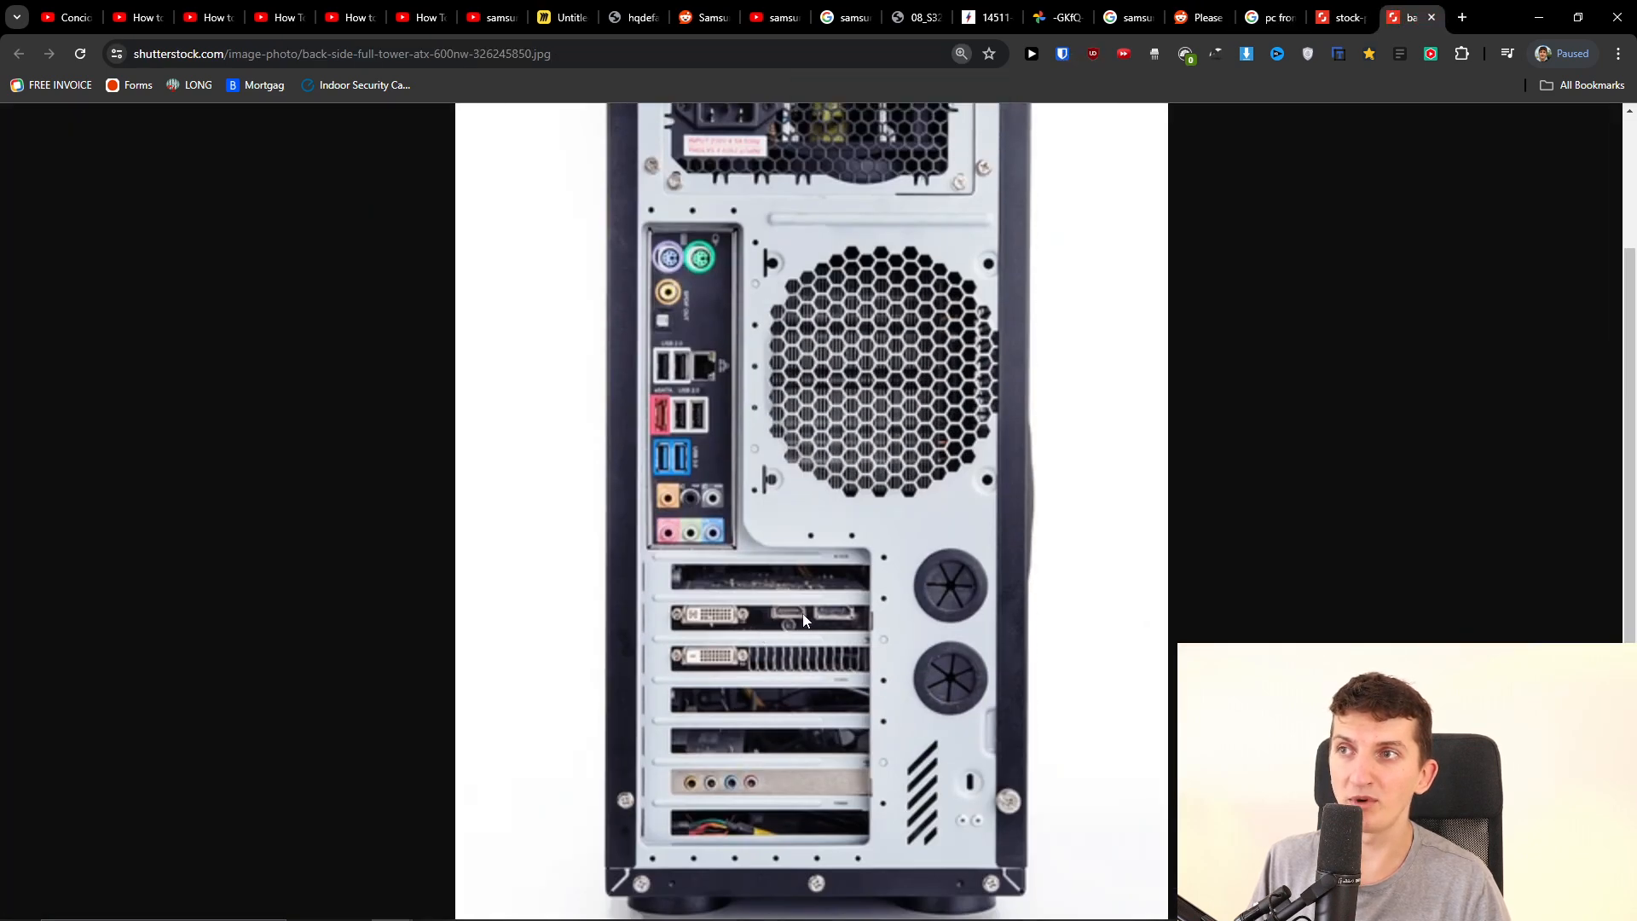
mouse_move(668, 484)
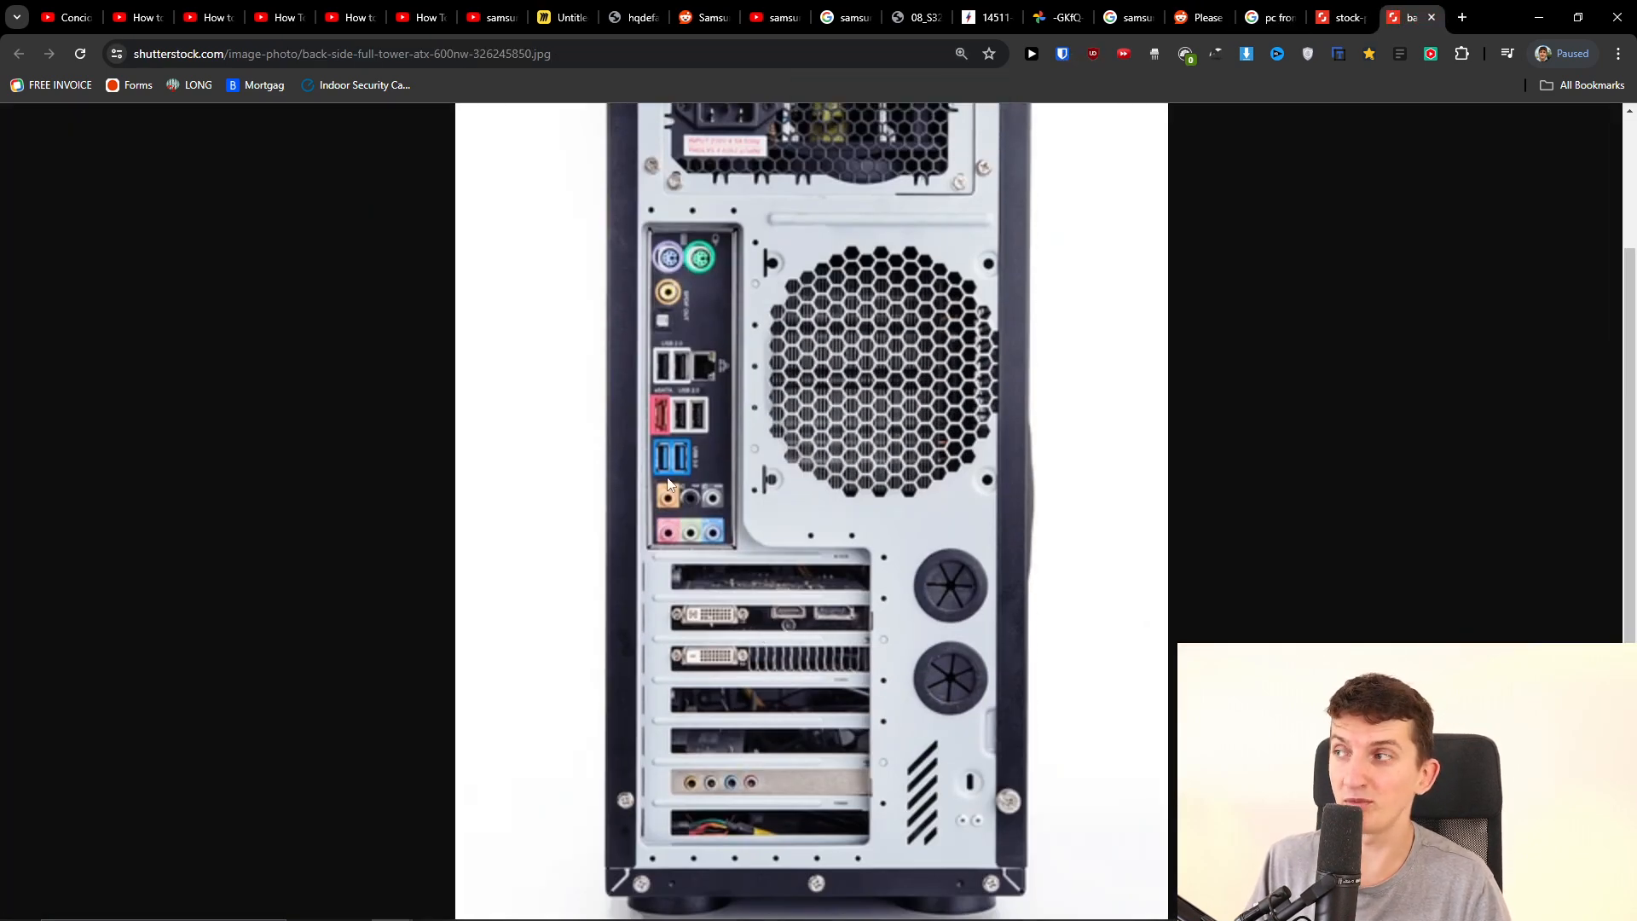
mouse_move(692, 430)
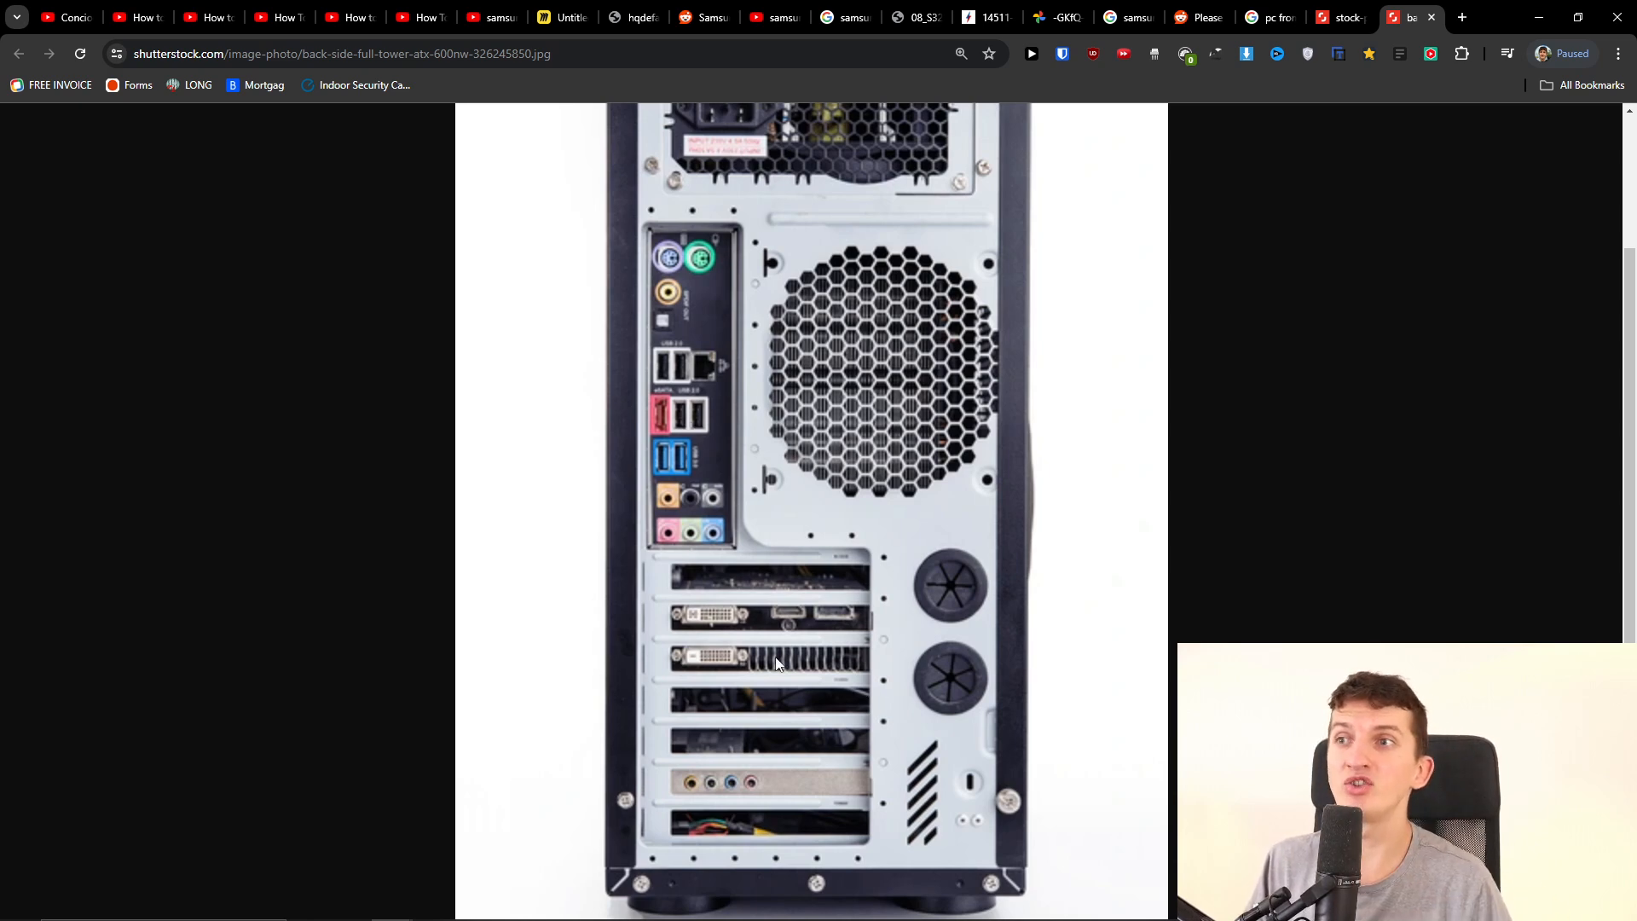
mouse_move(851, 631)
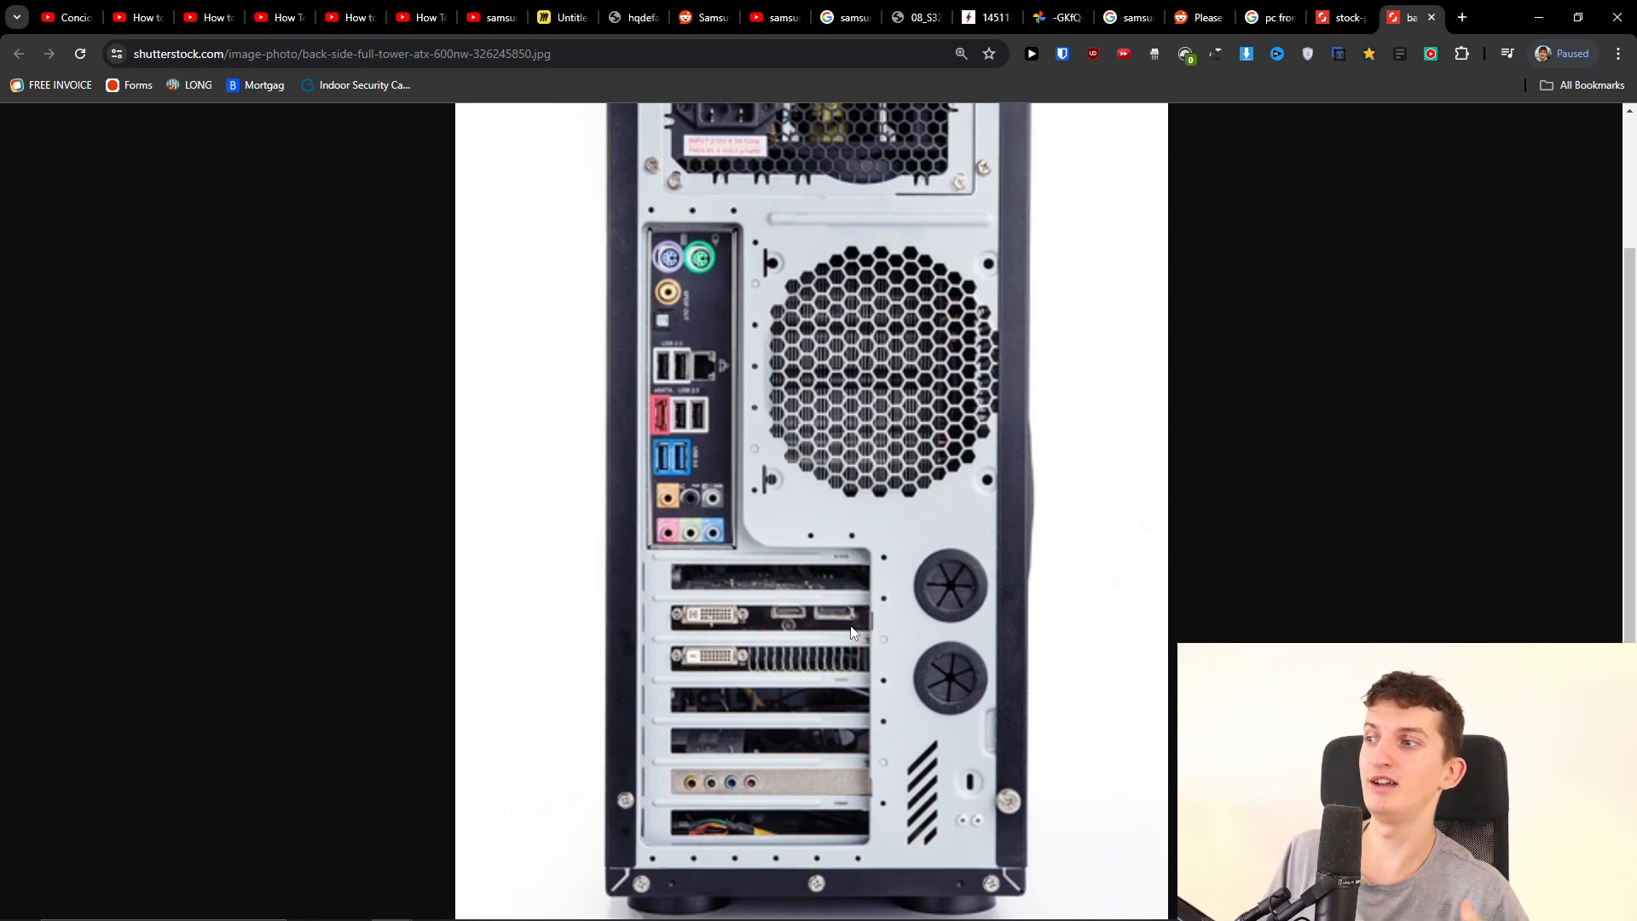